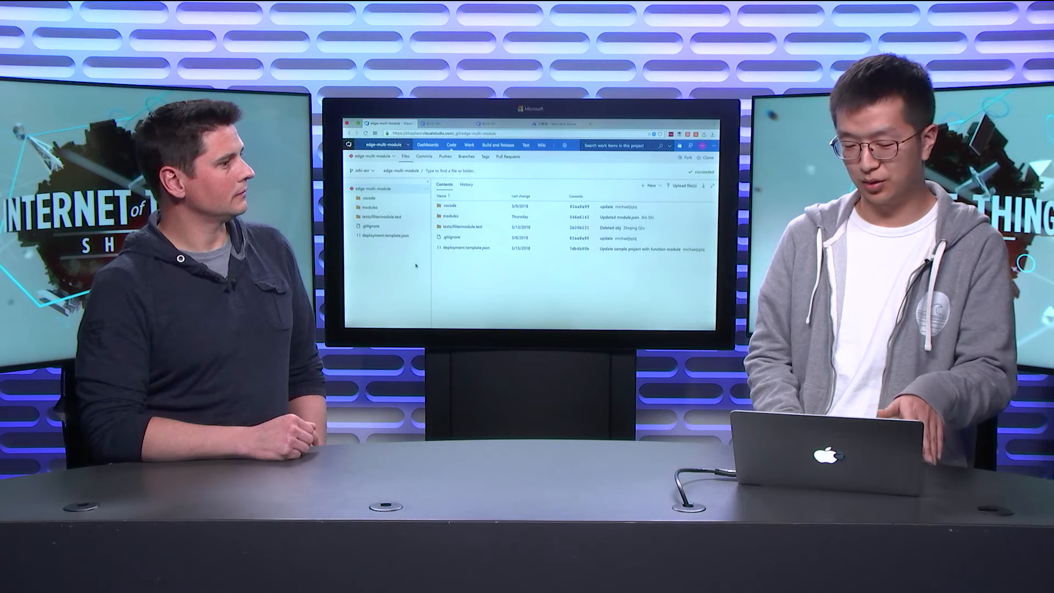
# Navigate to Build and Release > Builds and open the Edge-CICD build definition.
pyautogui.click(436, 75)
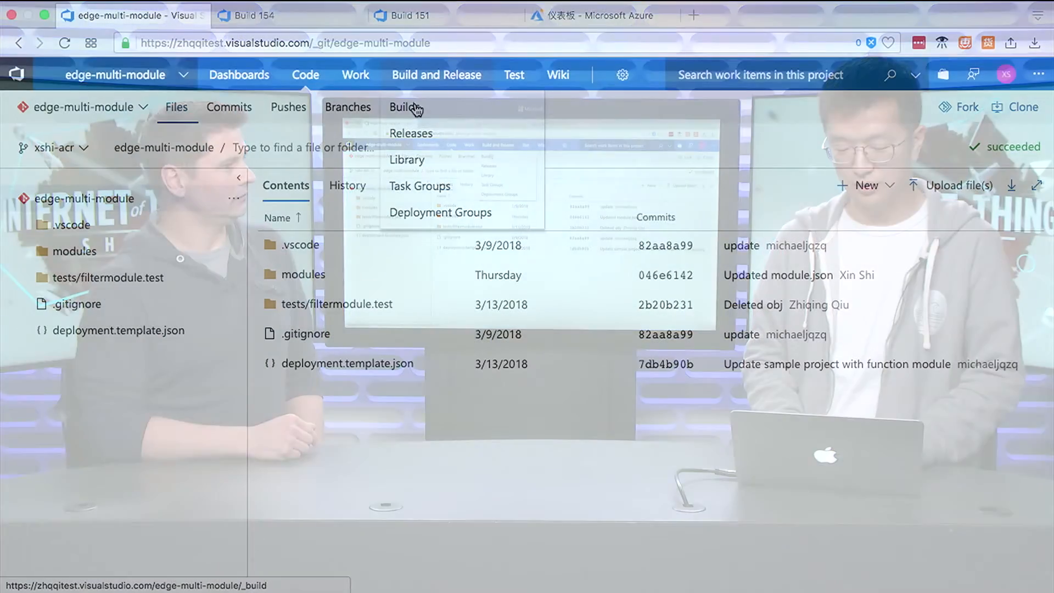
pyautogui.click(402, 108)
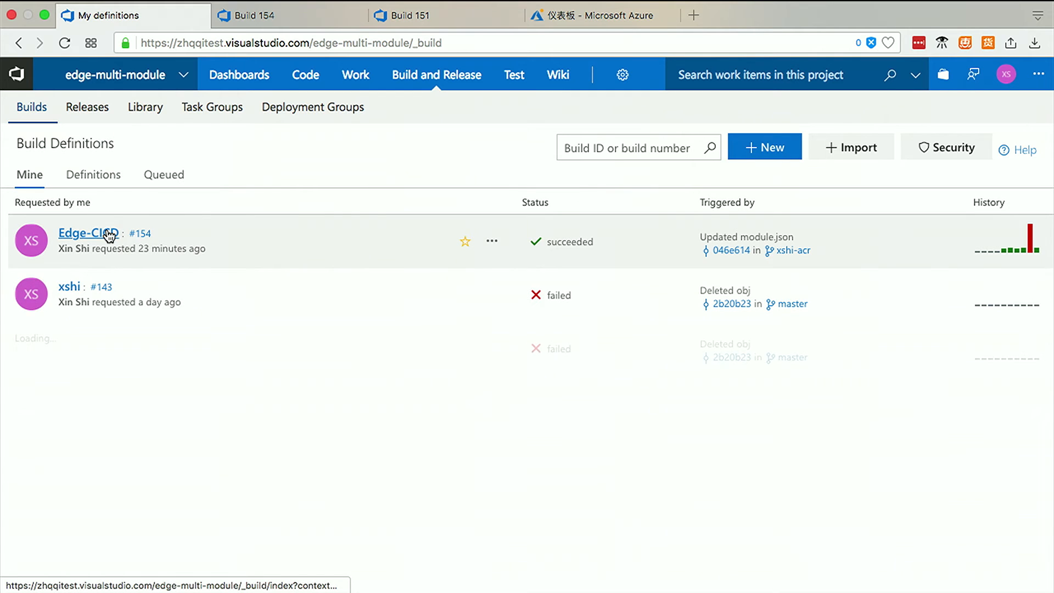
pyautogui.click(88, 233)
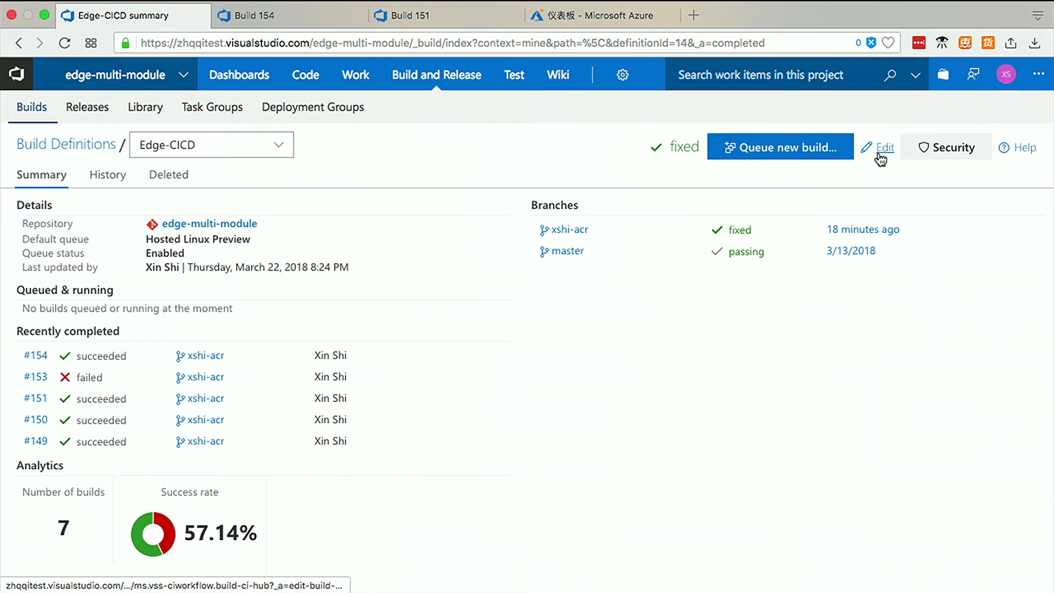
# Edit Edge-CICD and review the dotnet test task running tests/filtermodule.test/*.csproj.
pyautogui.click(885, 148)
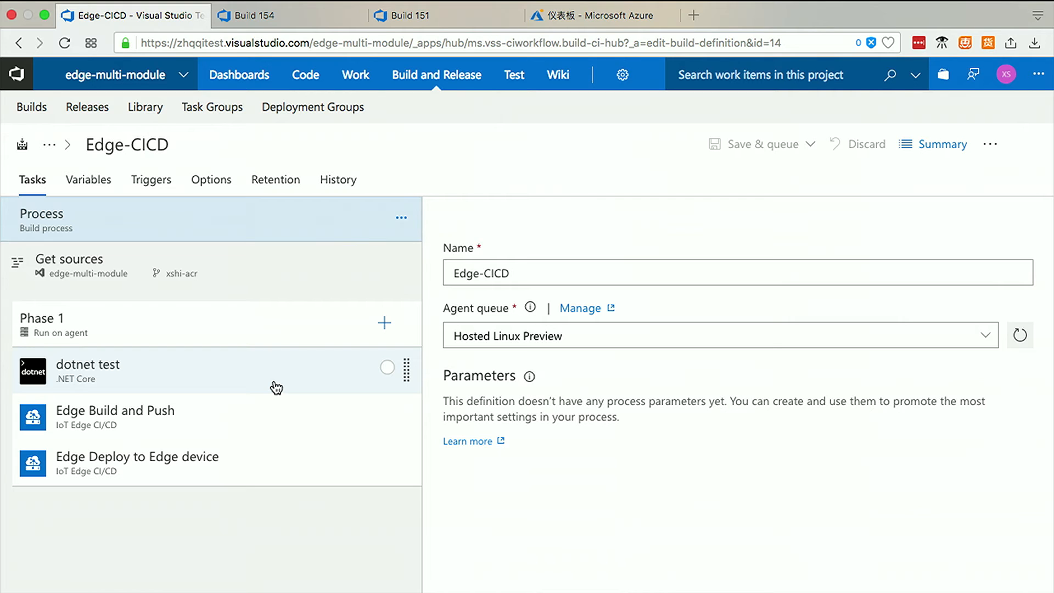
pyautogui.click(88, 365)
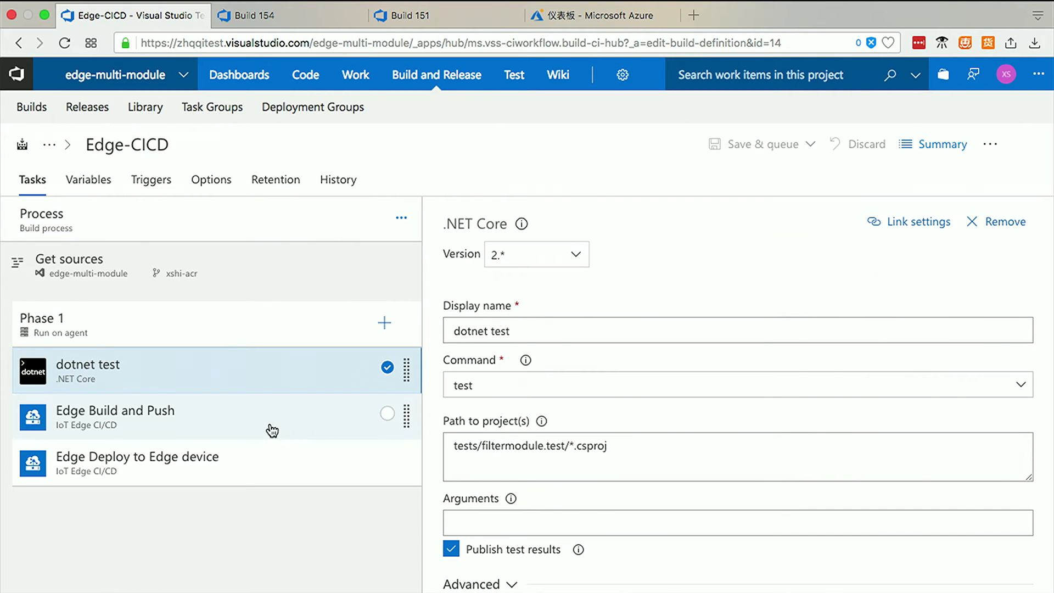
# Review Edge Build and Push: Azure Container Registry xshiedge, module file **/module.json.
pyautogui.click(115, 417)
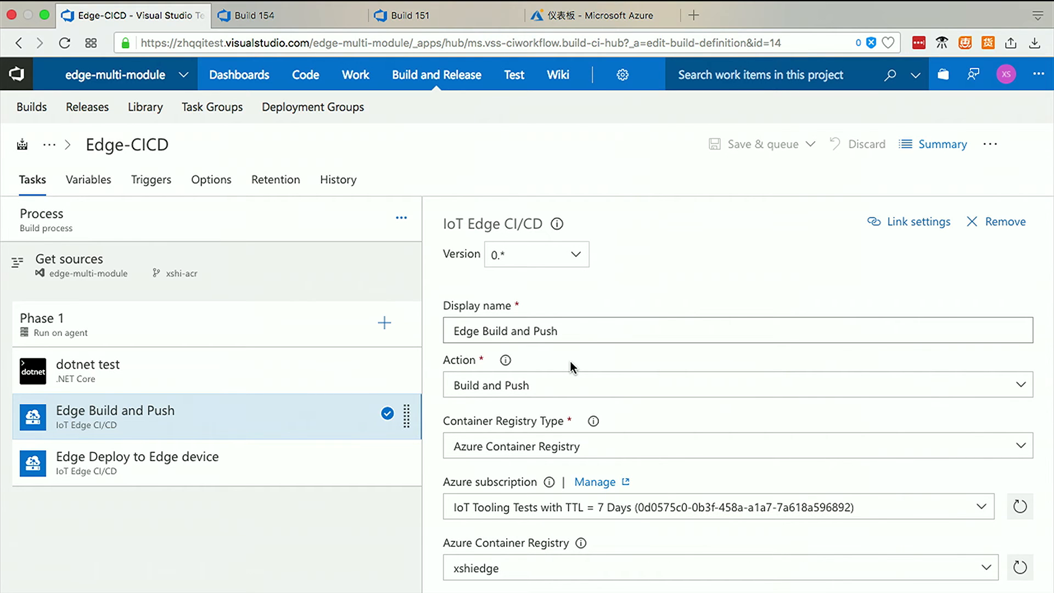
pyautogui.scroll(-3)
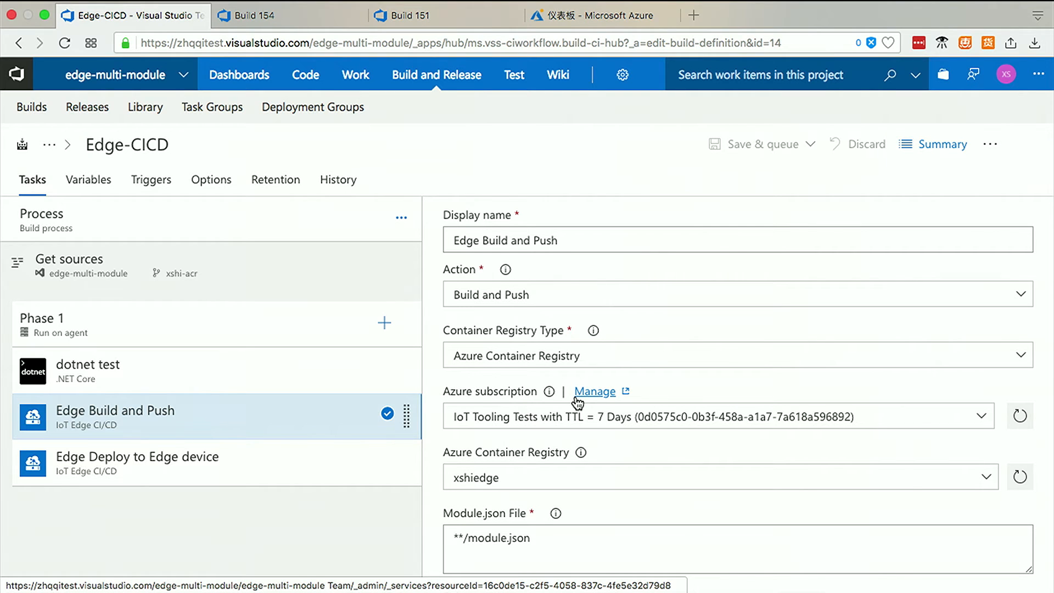
pyautogui.moveTo(635, 376)
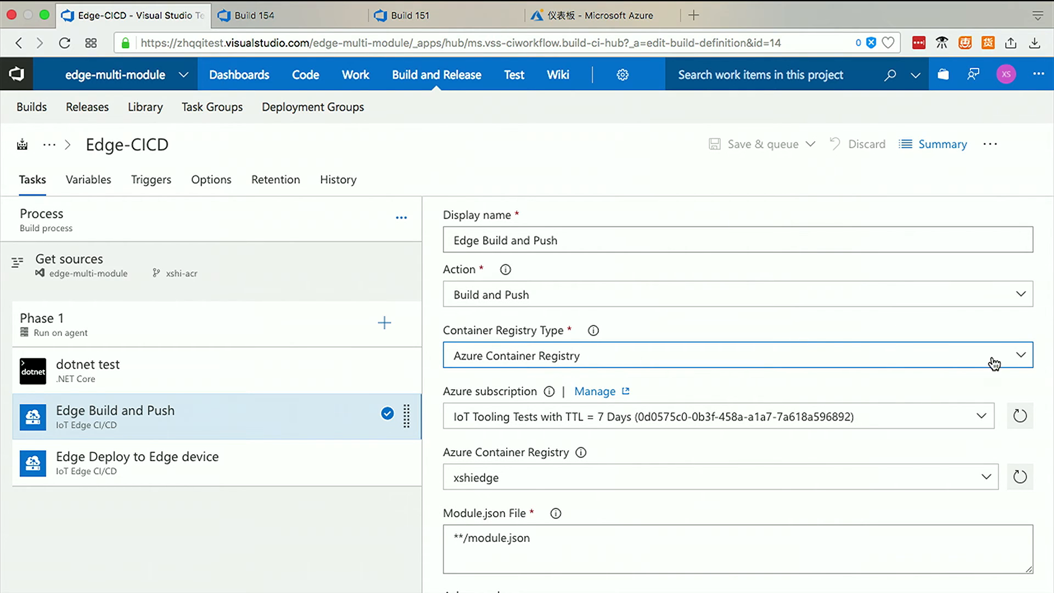
pyautogui.click(1021, 355)
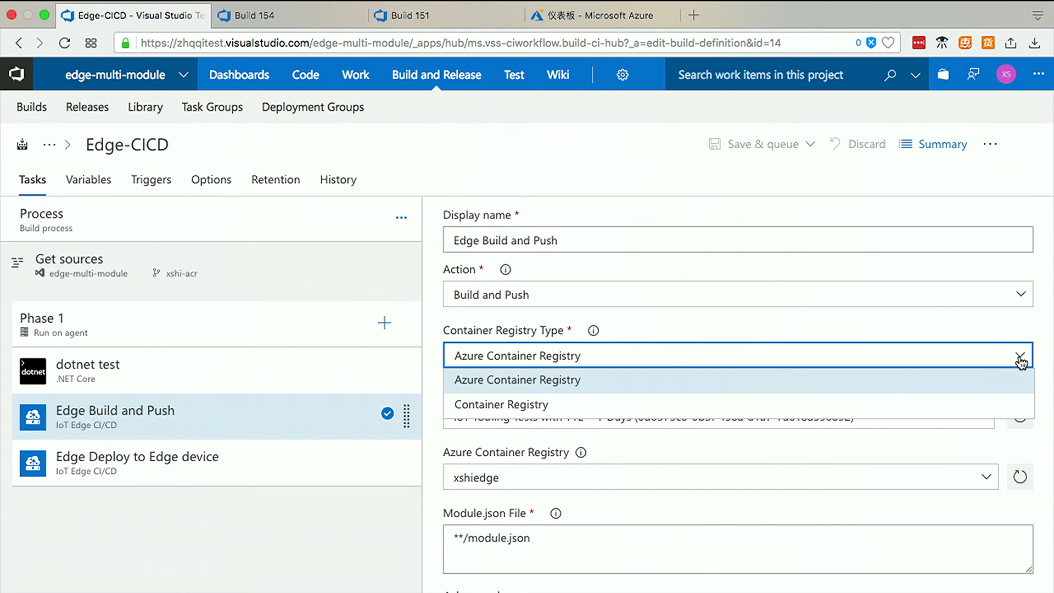
pyautogui.click(517, 379)
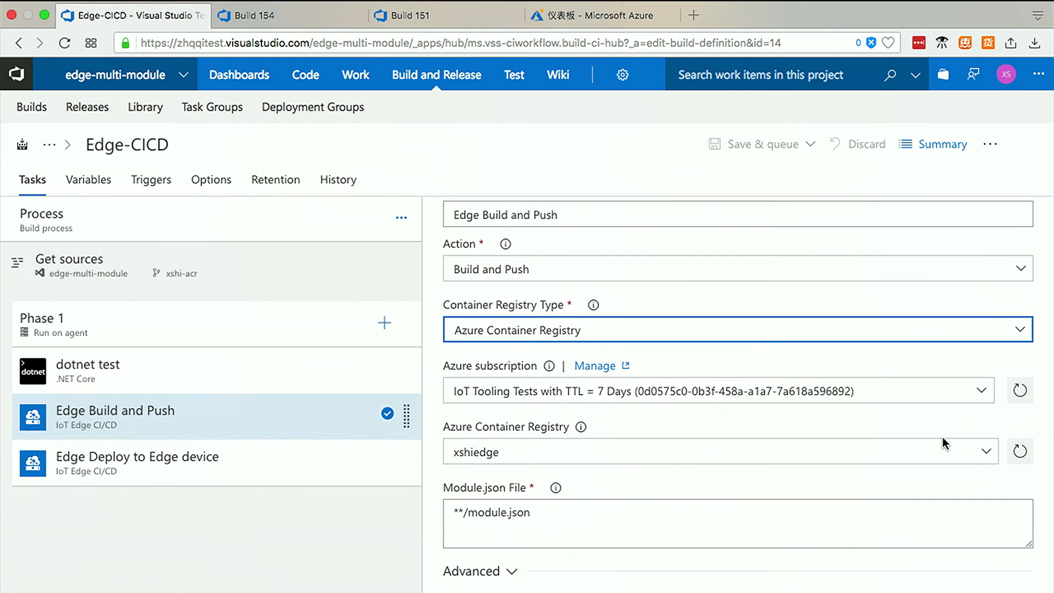
pyautogui.moveTo(921, 426)
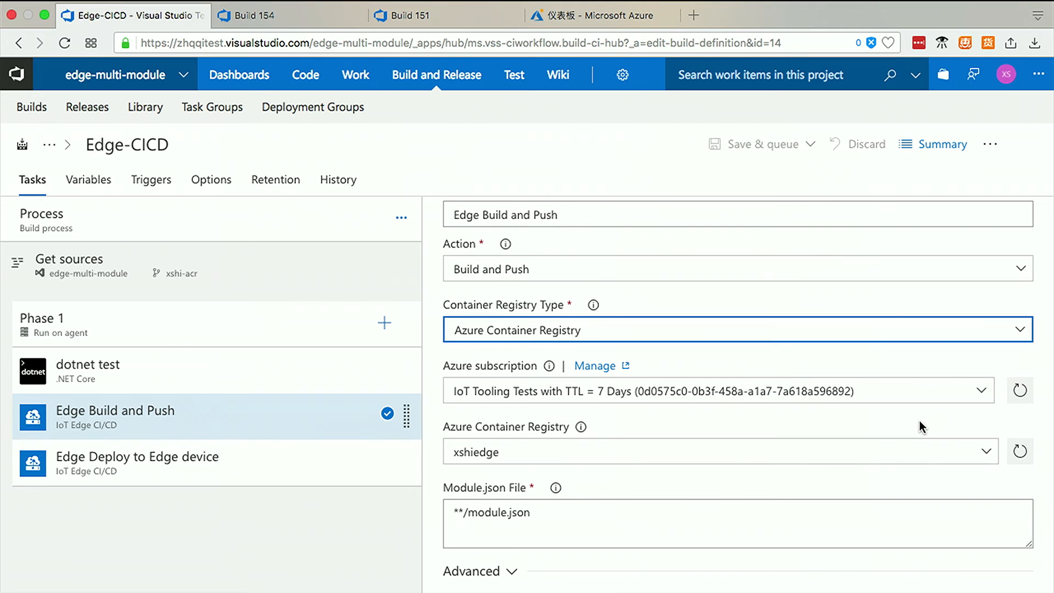
pyautogui.scroll(-3)
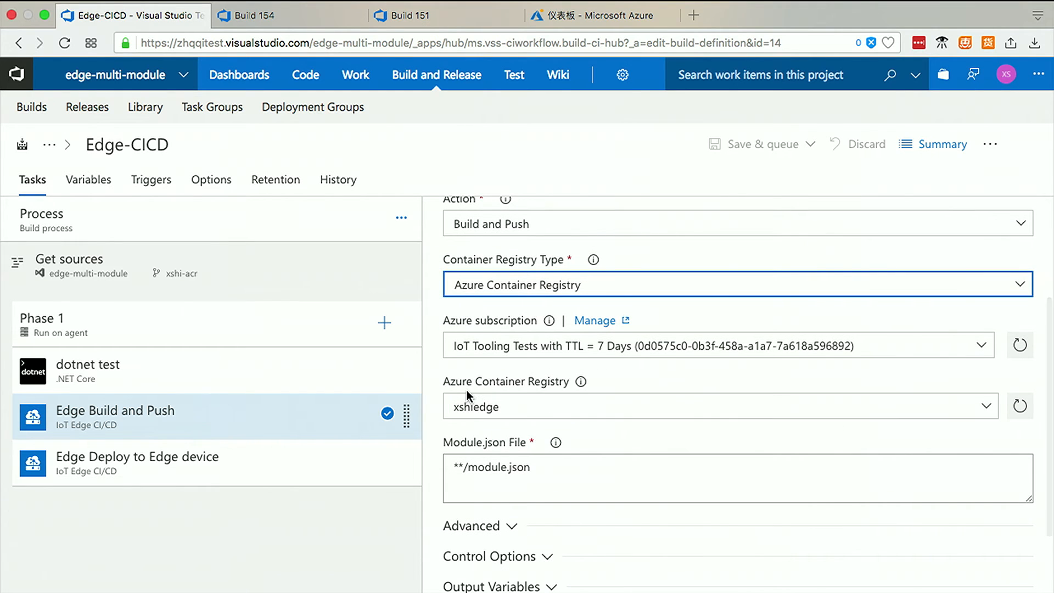
pyautogui.scroll(-3)
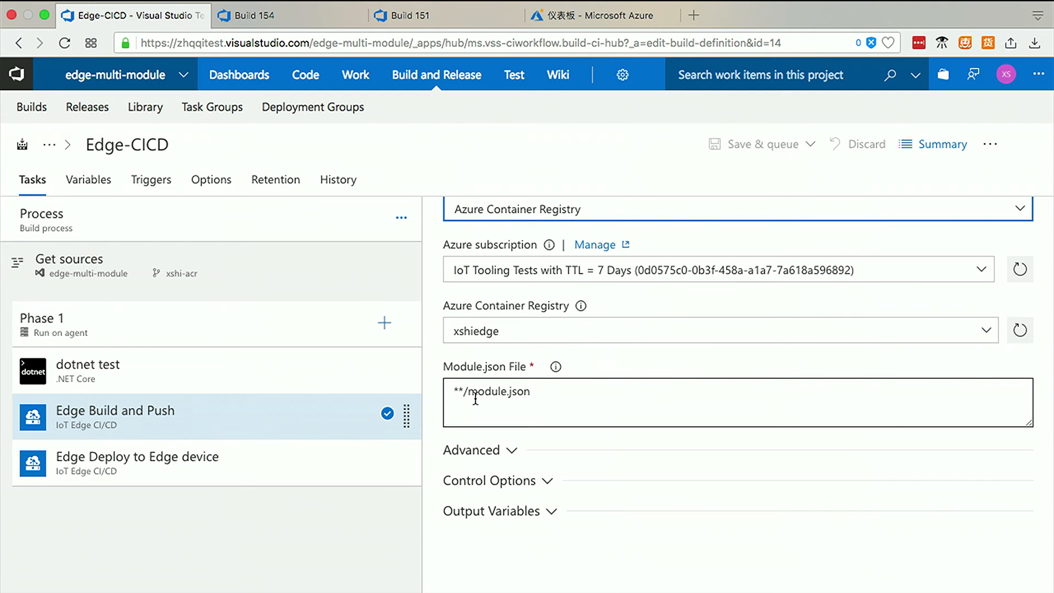
# Review Edge Deploy to Edge device: IoT Hub xshi-edge-demo, deployment ID vsts-deployment.
pyautogui.click(136, 463)
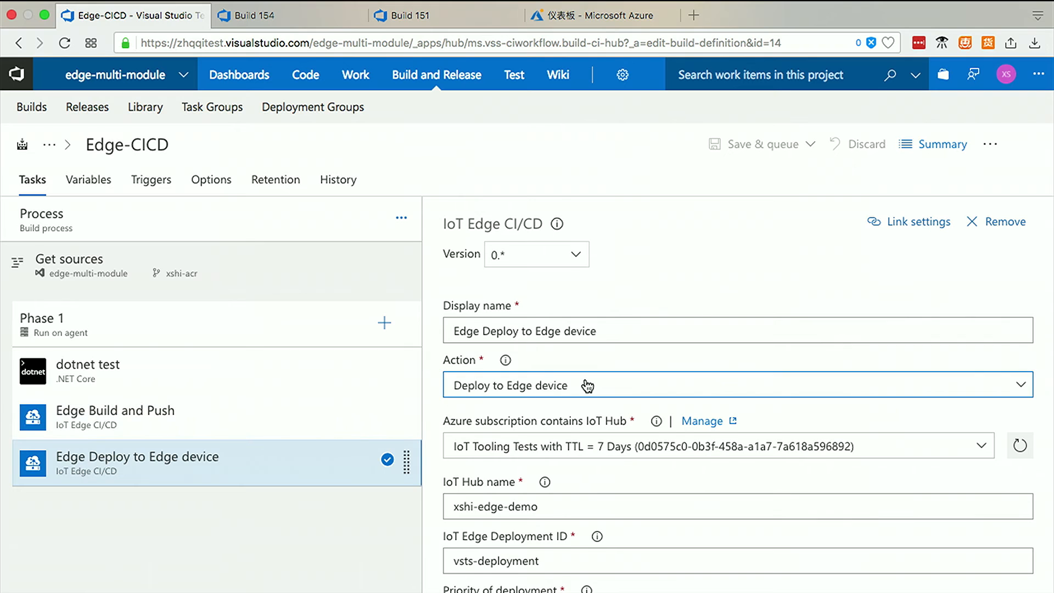
pyautogui.scroll(-3)
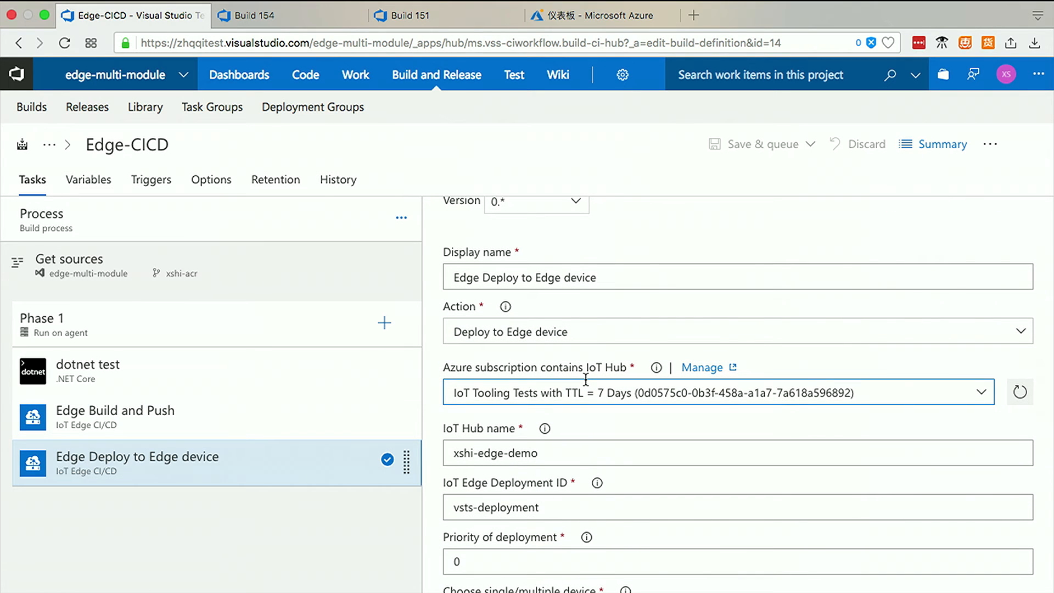